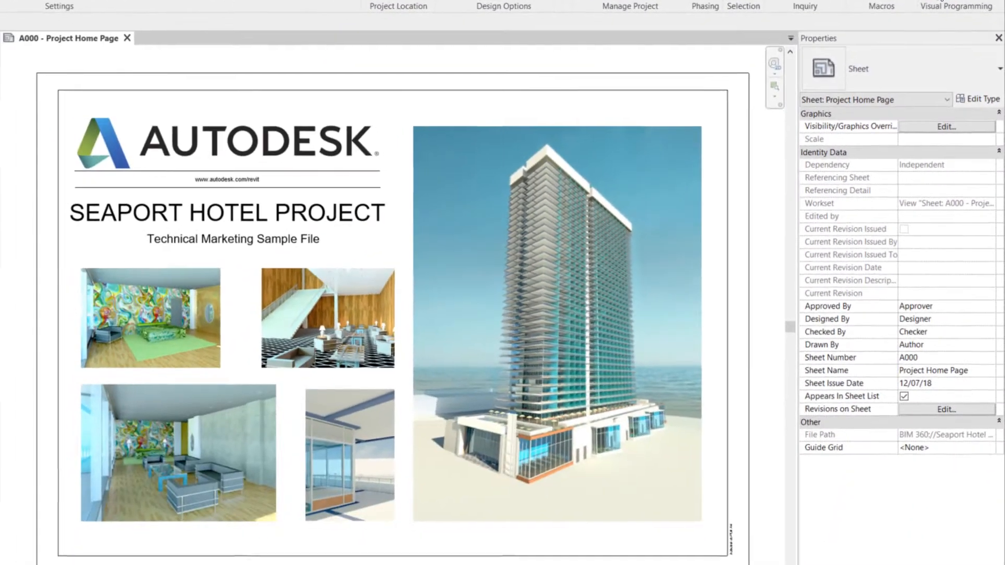
- Launch the built-in Dynamo from the Manage ribbon's Visual Programming panel
click(956, 6)
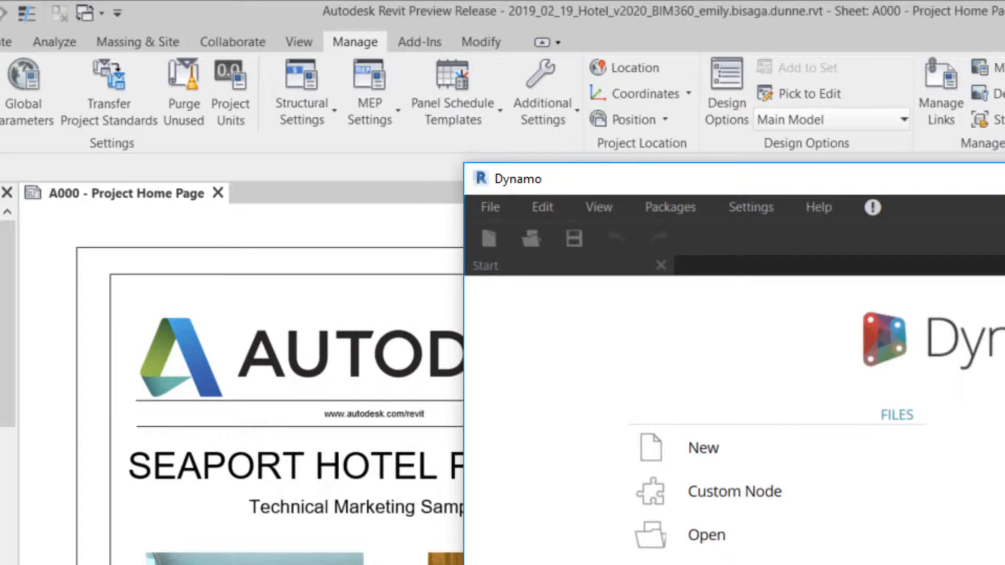
- Show the About Dynamo dialog listing Dynamo Core 2.1.0.7500 and Dynamo Revit 2.1.0.7733
click(619, 103)
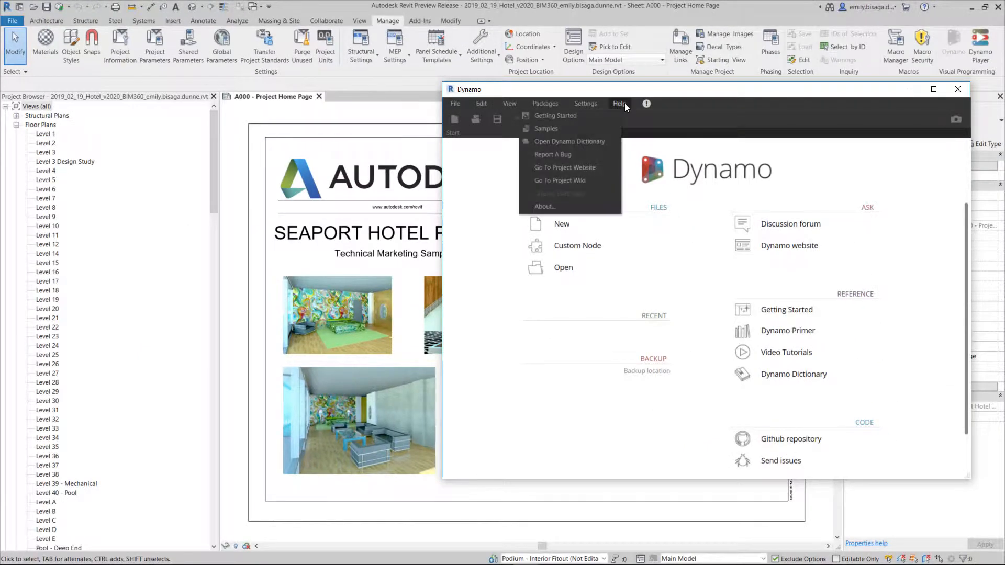
mouse_move(560, 180)
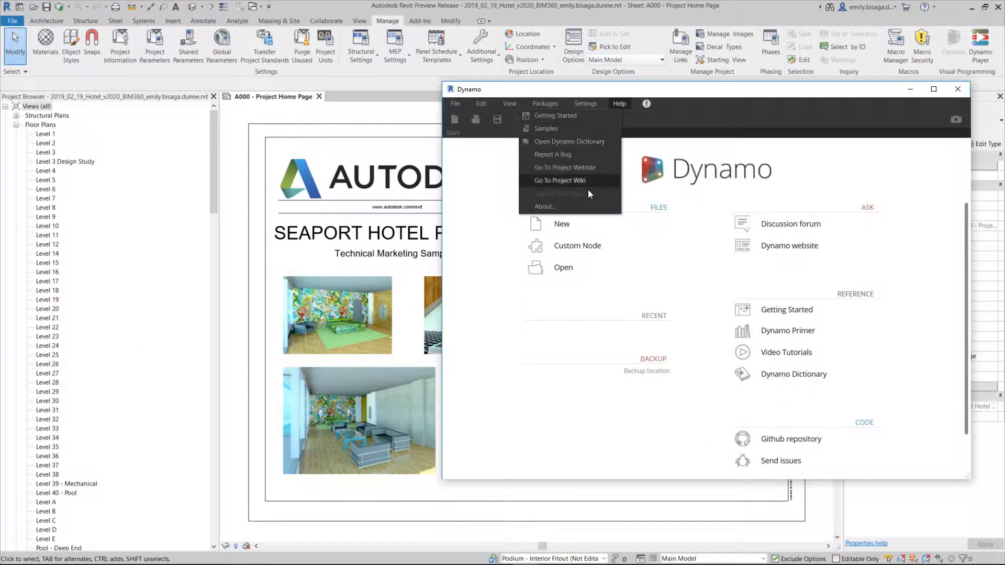
click(543, 206)
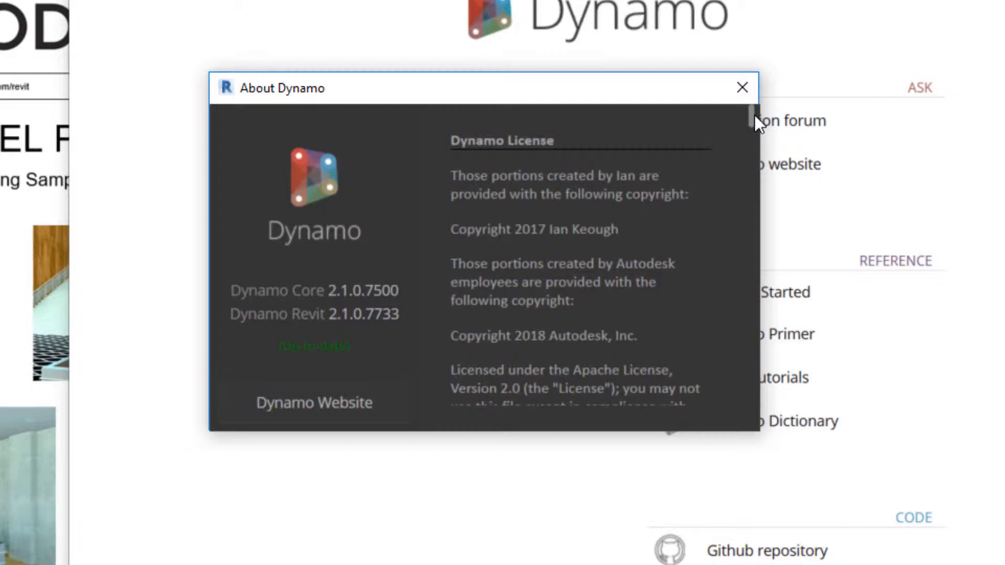
mouse_move(752, 121)
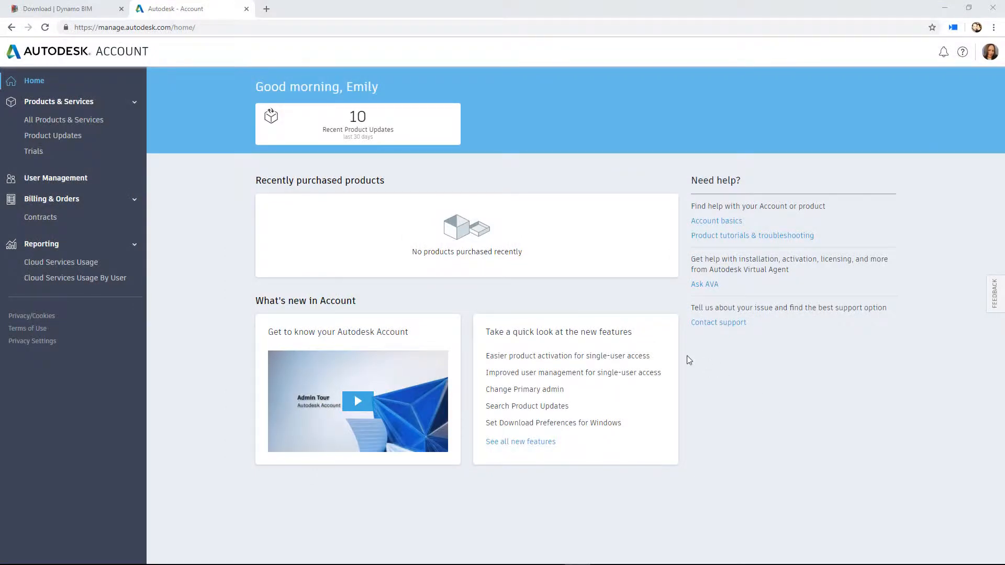
mouse_move(400, 148)
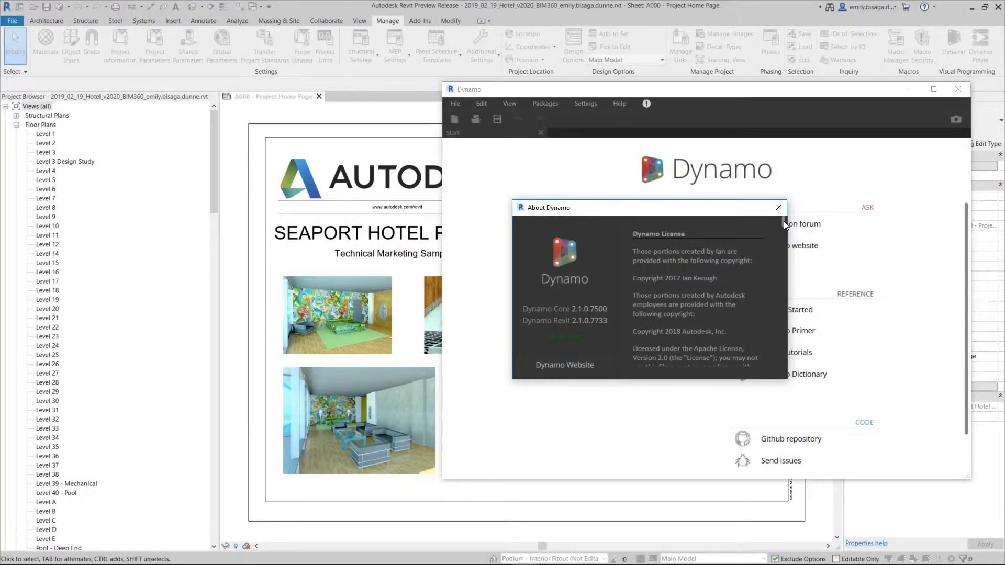
- Explore the Refinery study run 1/9 plotting Total Sqft against Plaza Offset for the tower
scroll(down, 3)
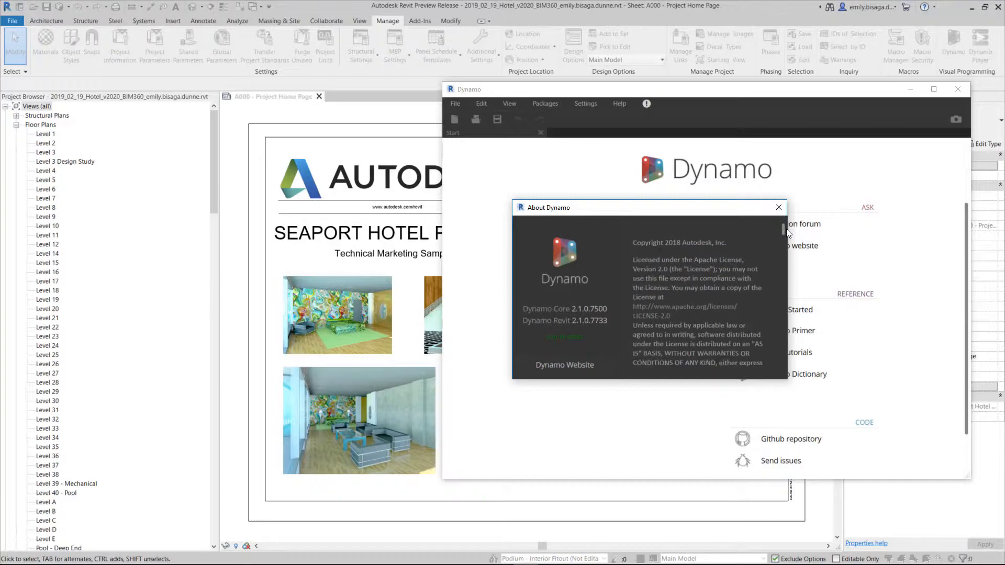
scroll(down, 3)
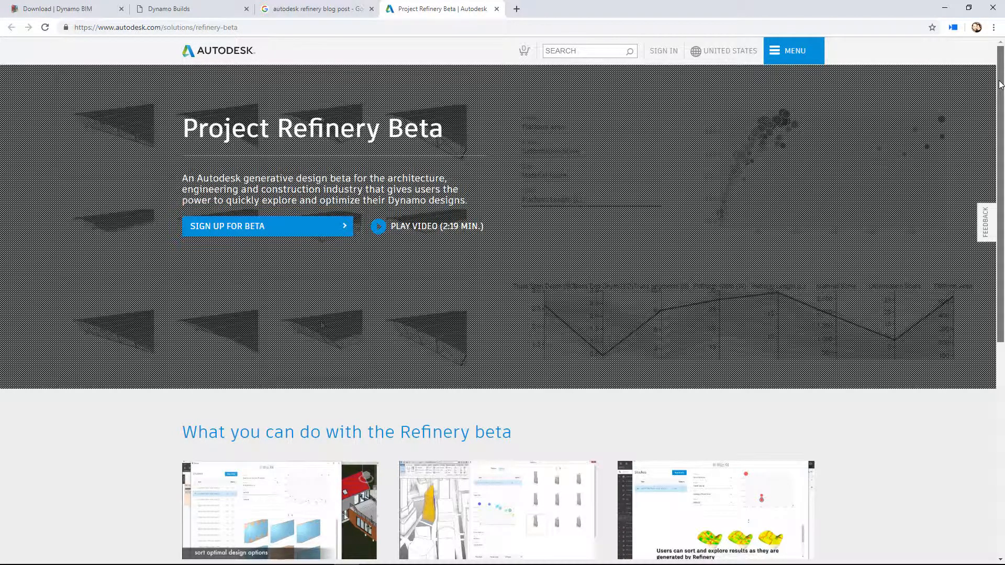
scroll(down, 3)
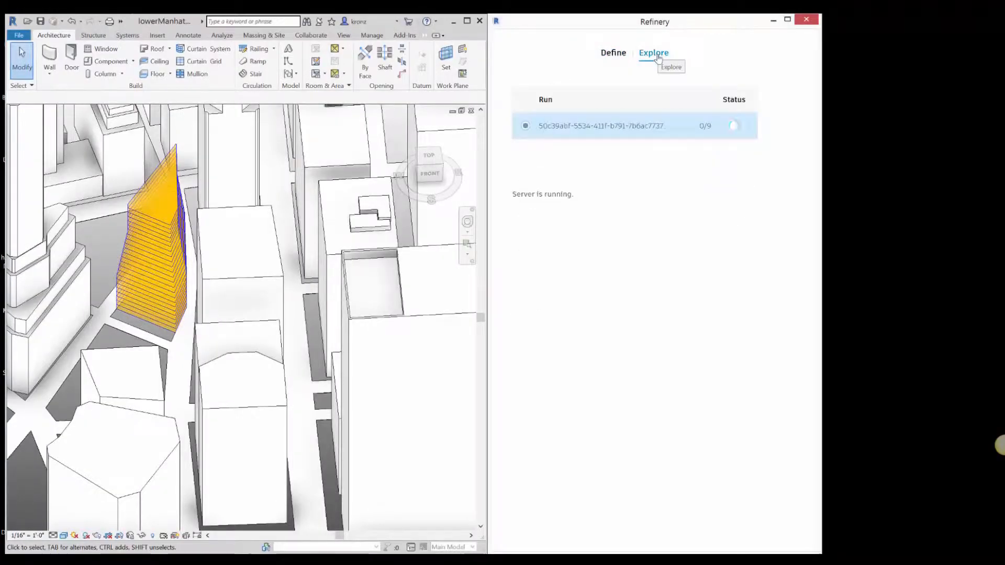
click(653, 52)
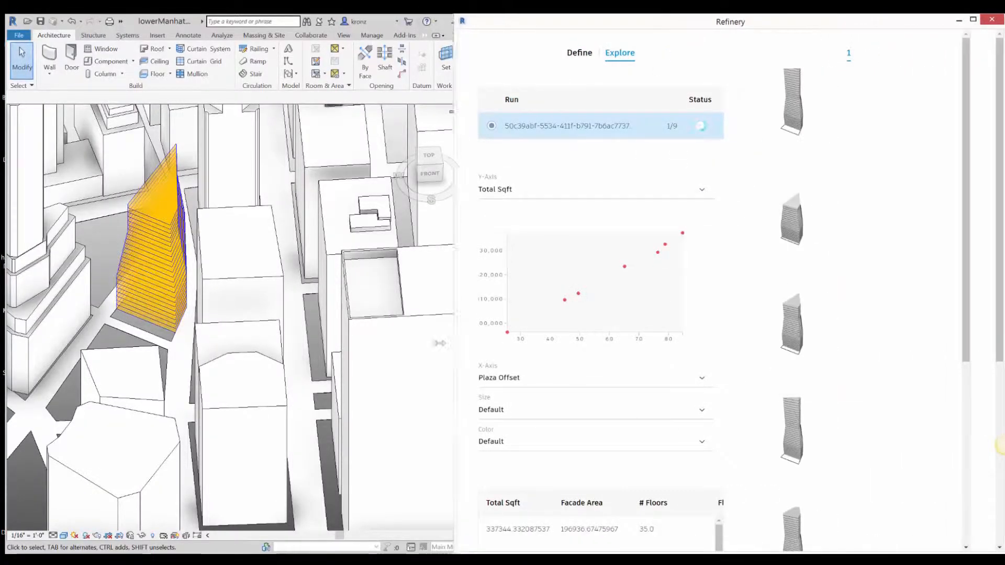